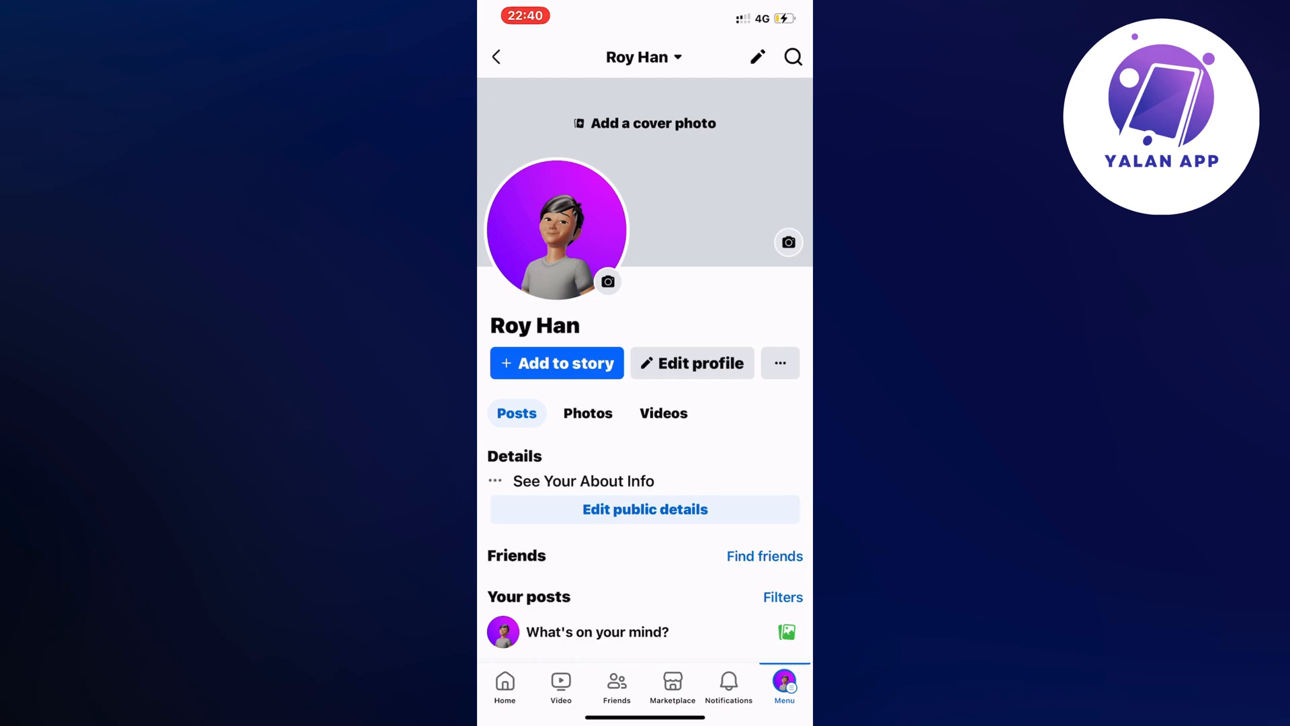
Leave the profile page and bring up the Menu tab from the bottom bar
click(783, 687)
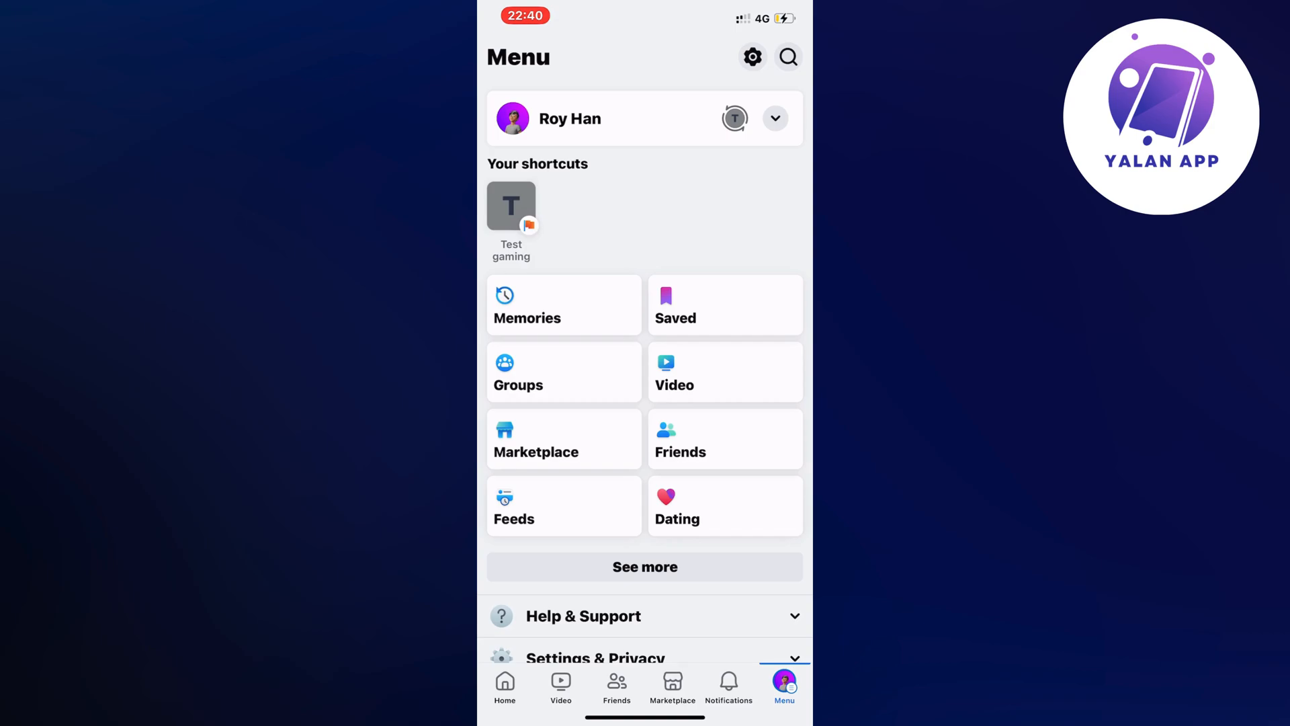
Under Help & Support, start Report a problem and choose to report a technical problem
scroll(down, 3)
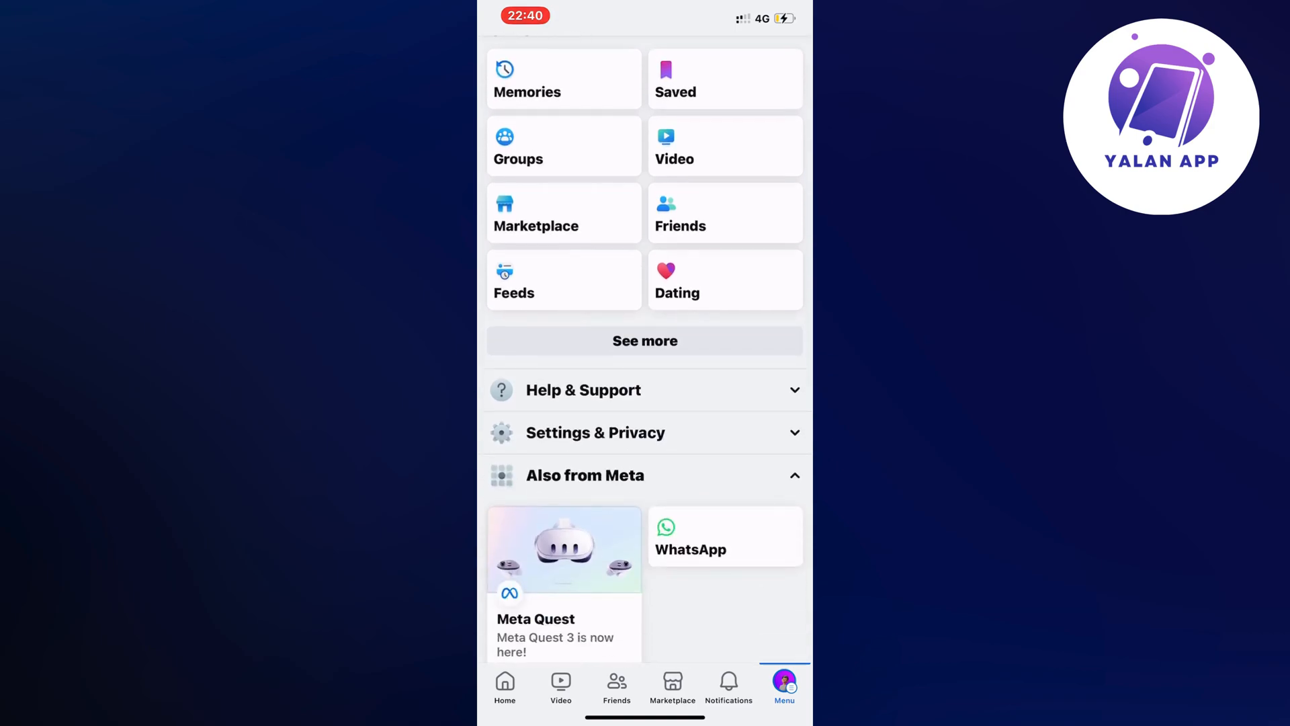
click(644, 390)
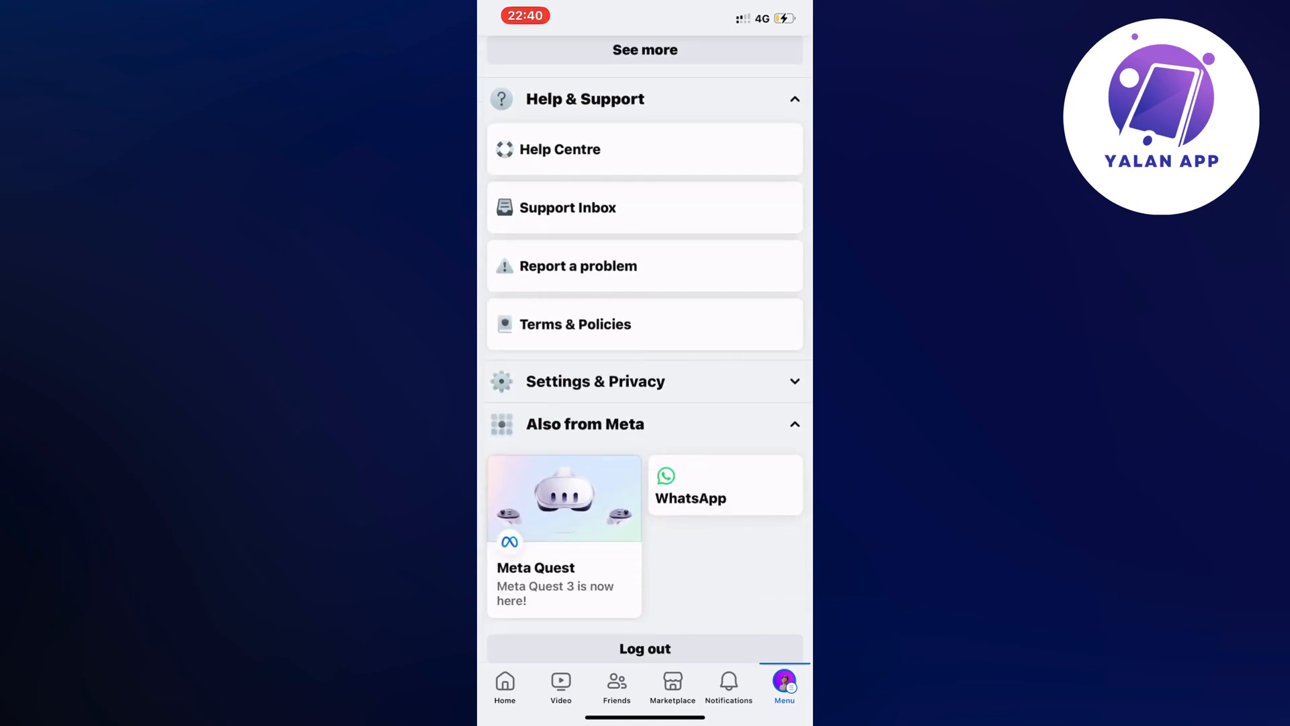
click(578, 266)
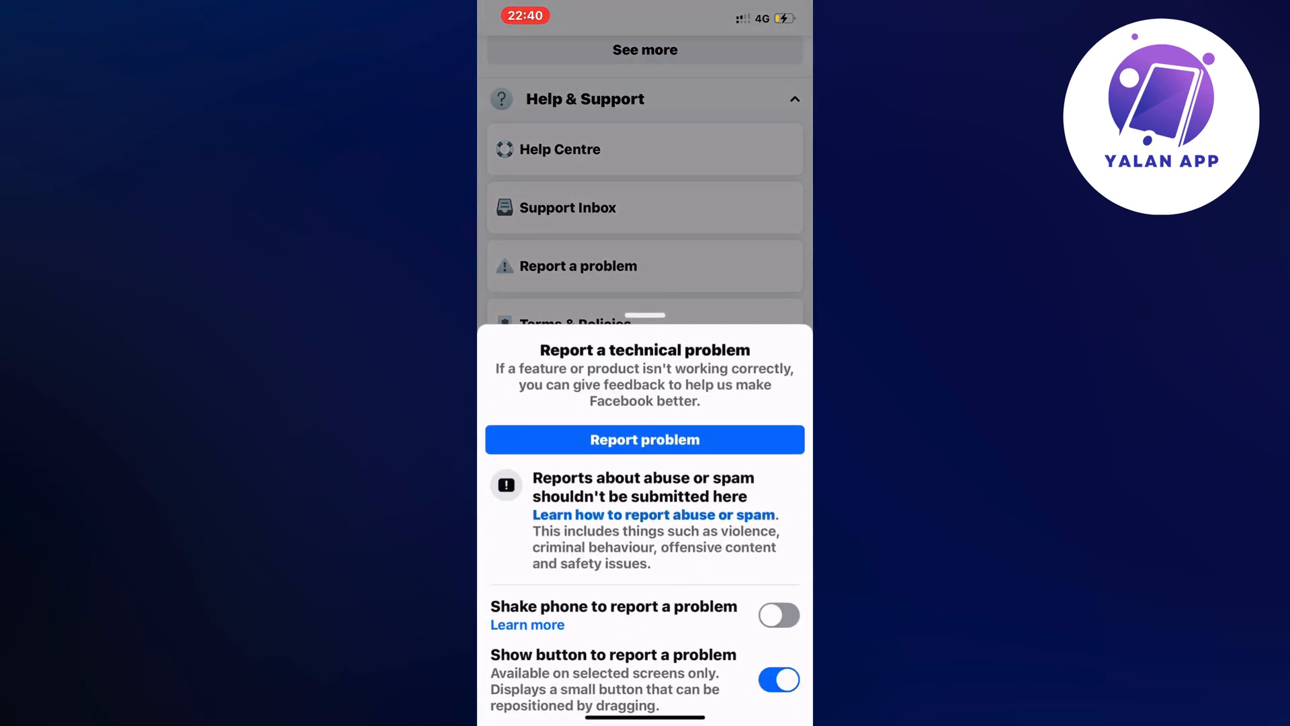
click(644, 438)
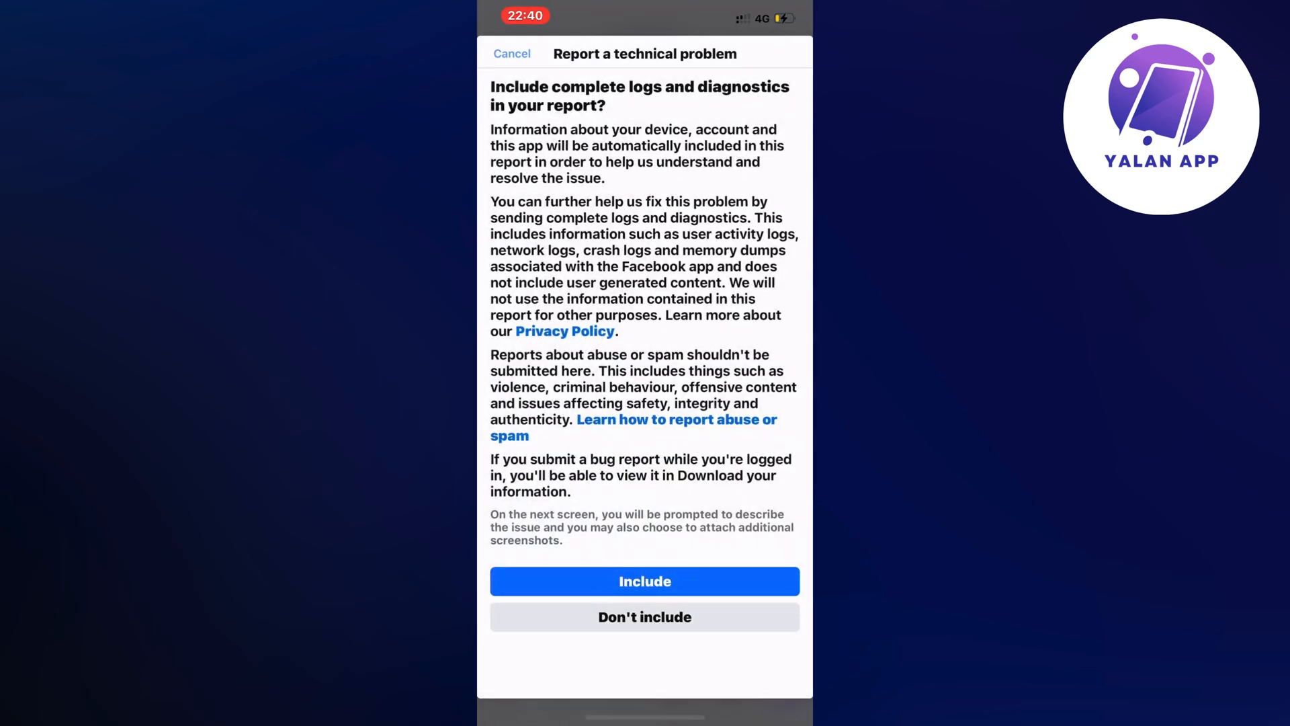
Answer the complete logs and diagnostics question to reach the What went wrong form
click(644, 580)
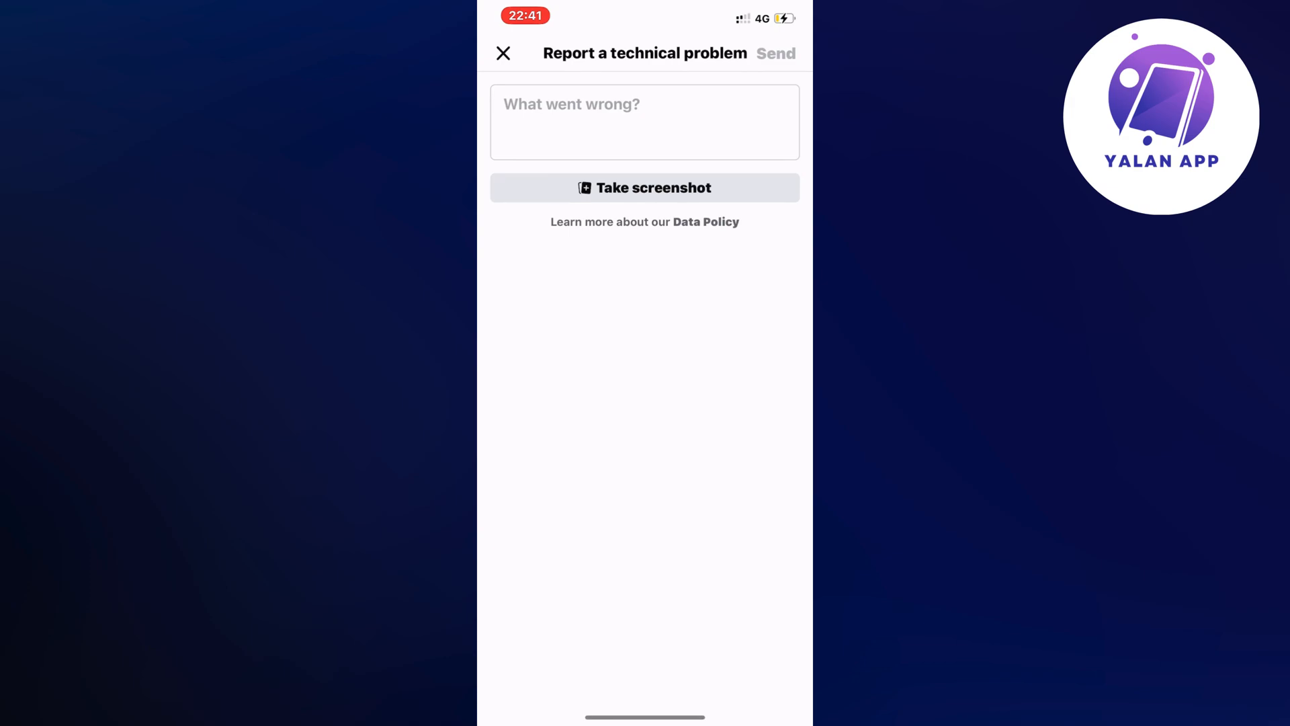
Describe not being able to post on Marketplace as a bug and send the report
click(643, 122)
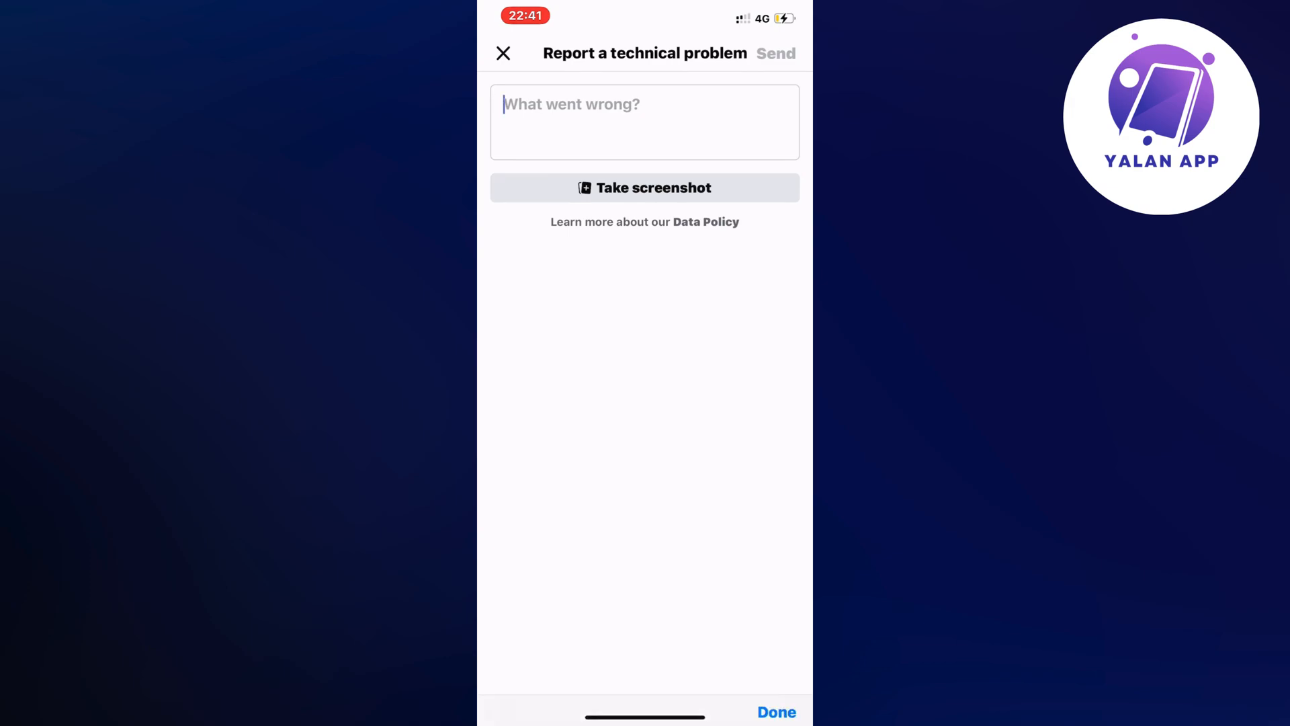
click(644, 123)
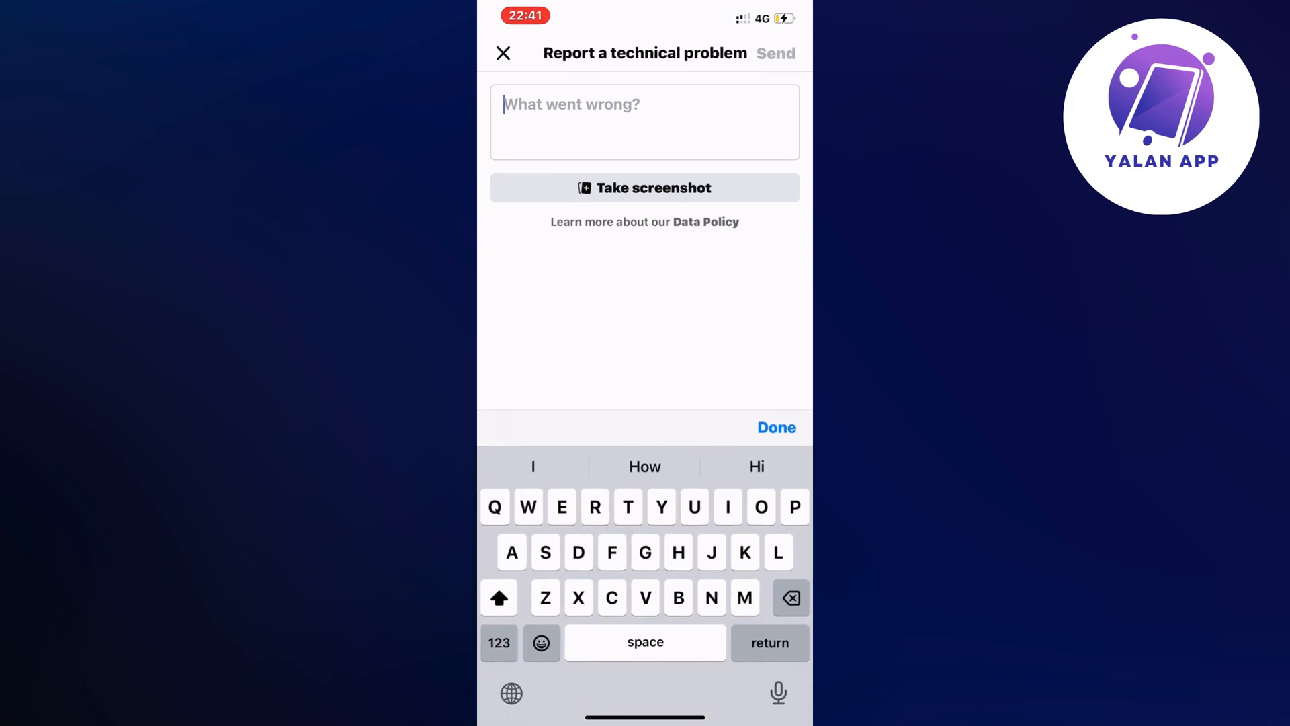
text(I am having issues)
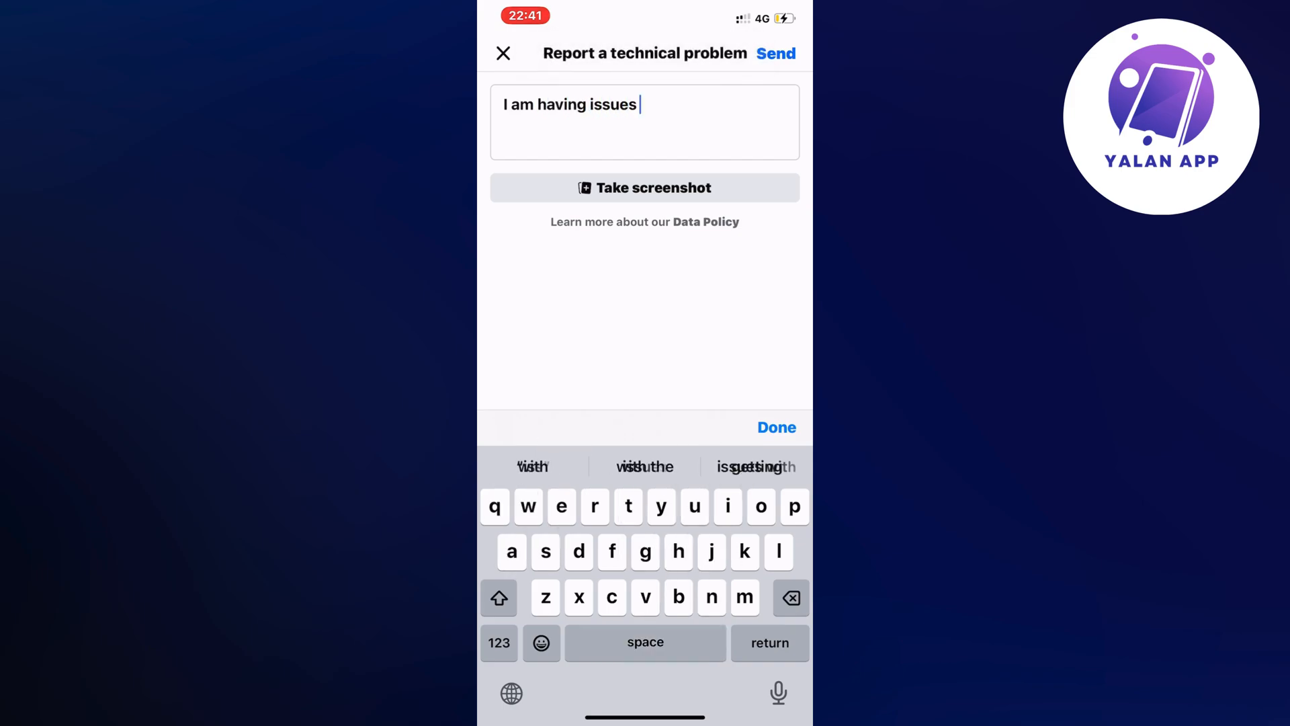
text(with not being able to post on Facebook marketplace,)
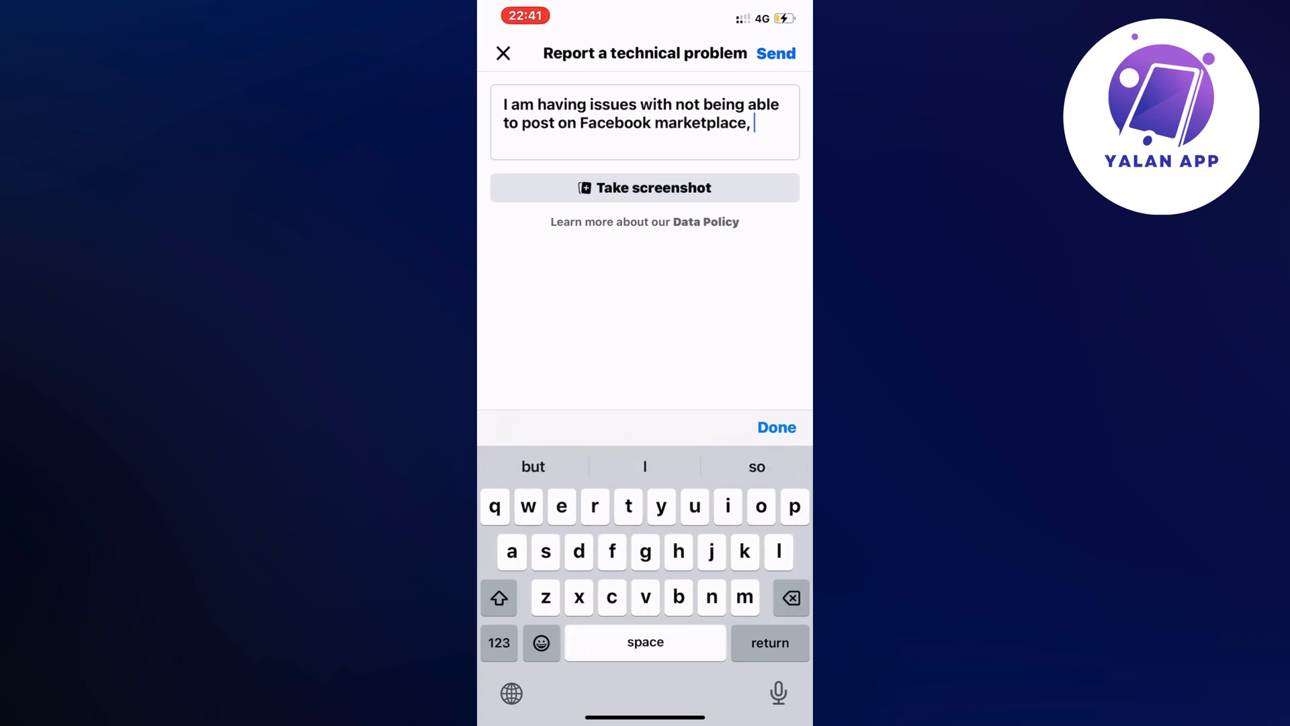
text(it's a big)
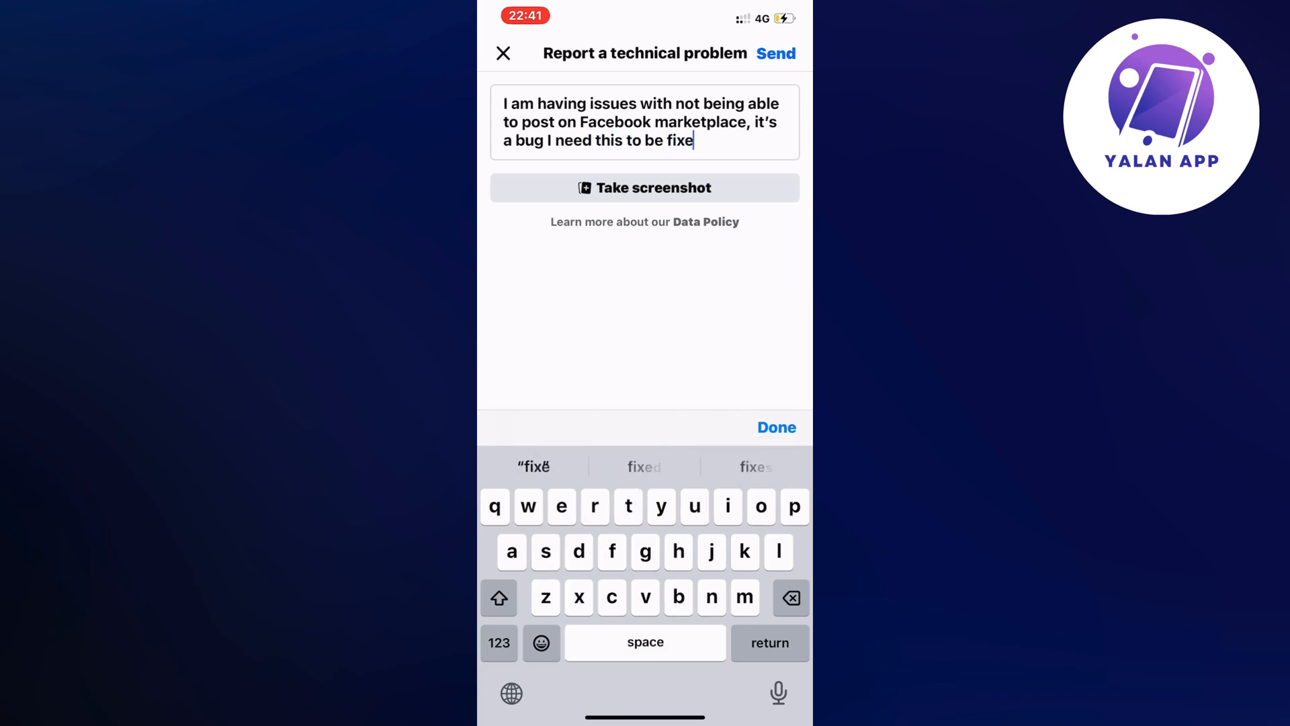
click(775, 427)
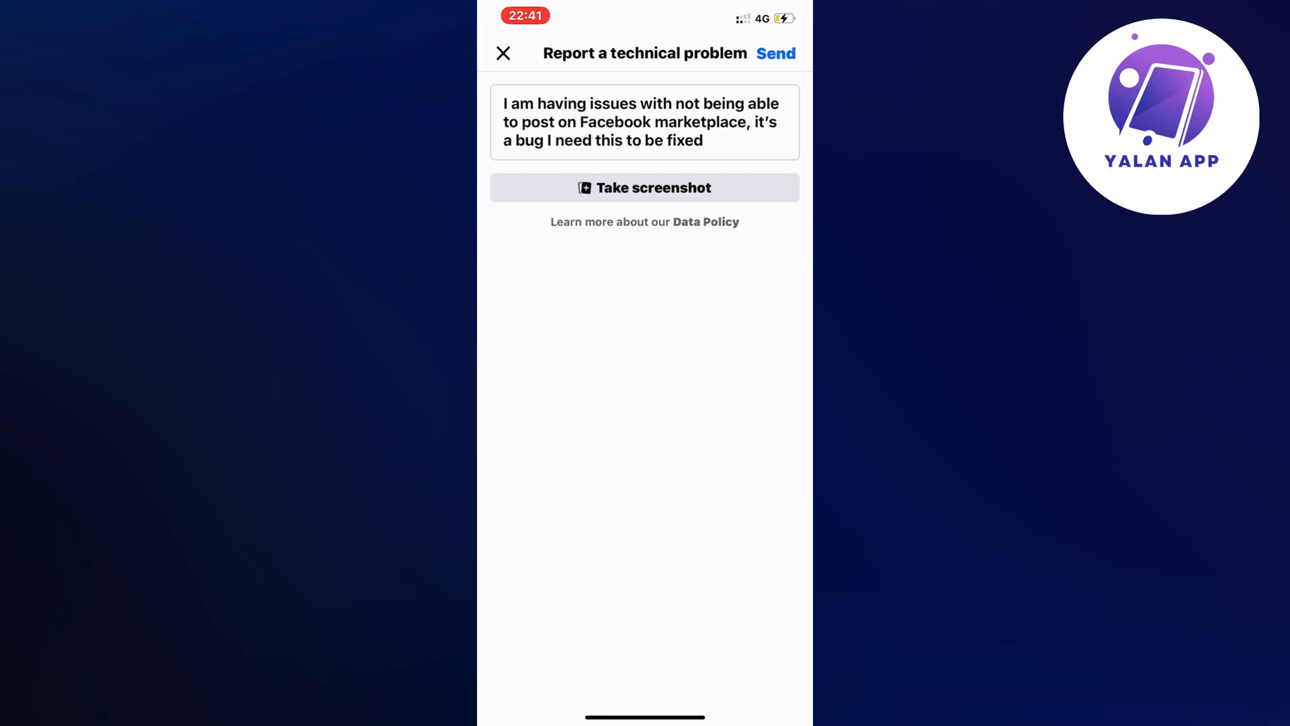
click(503, 52)
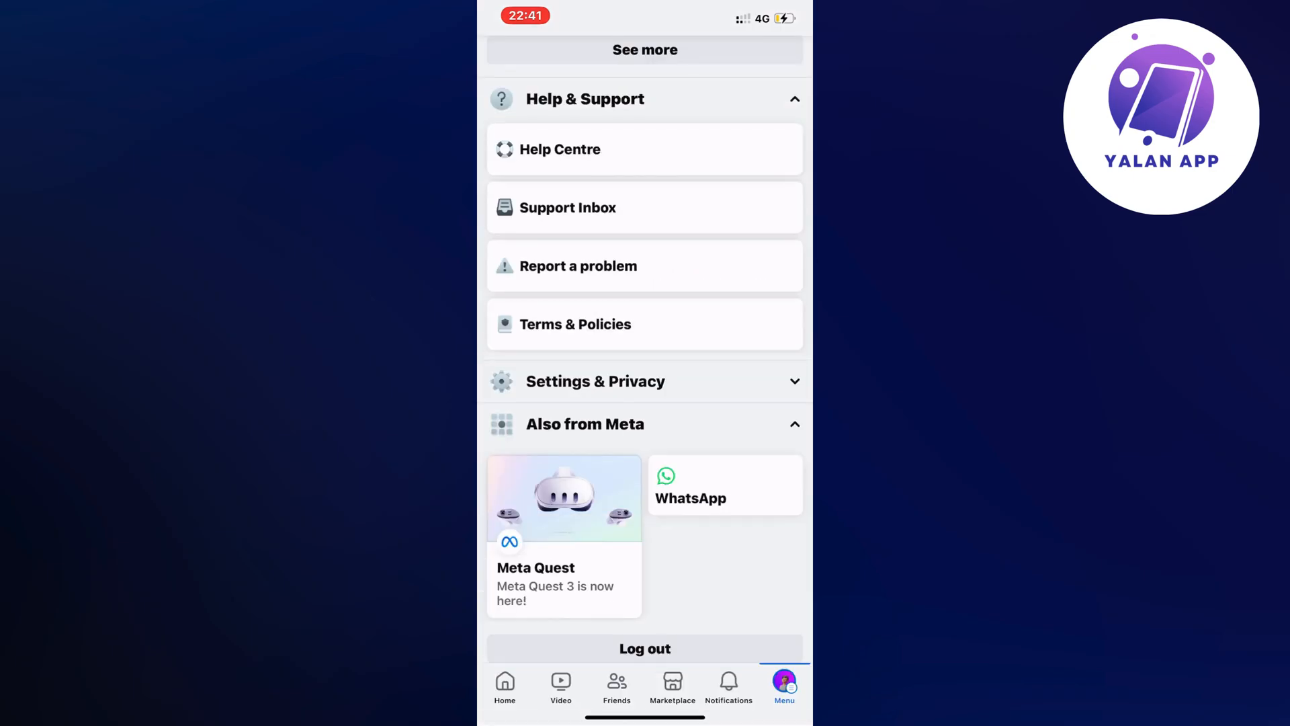